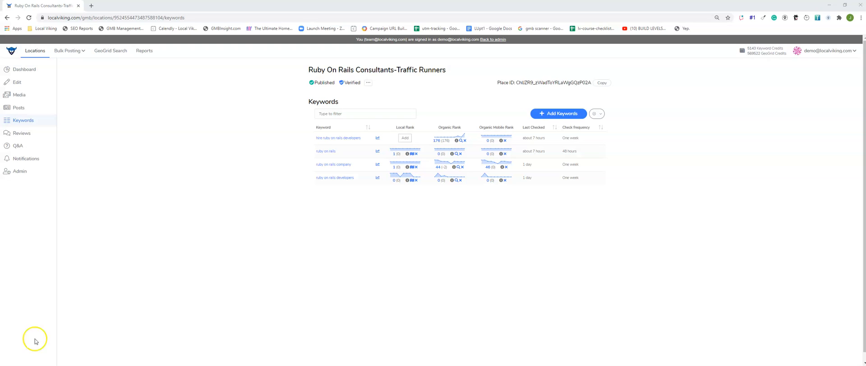
{"action": "mouse_move", "coordinate": [383, 121]}
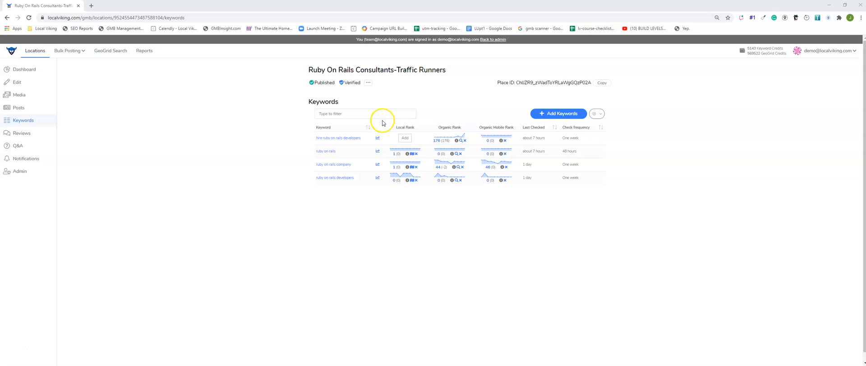
Step: Select the listing's name and open the Add Keywords form for this location
{"action": "triple_click", "coordinate": [376, 69]}
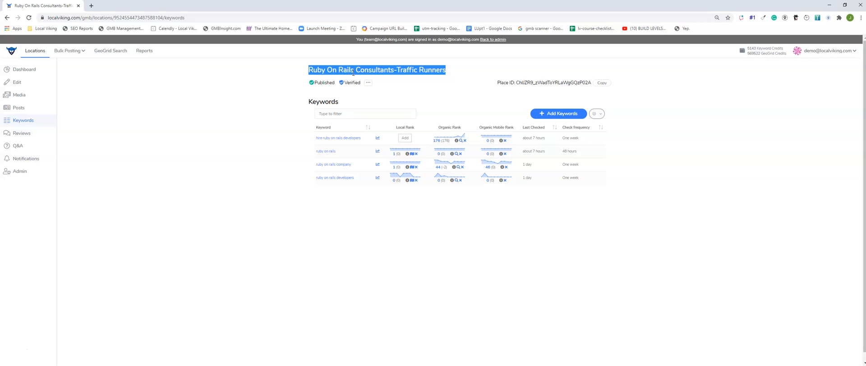
{"action": "left_click", "coordinate": [558, 113]}
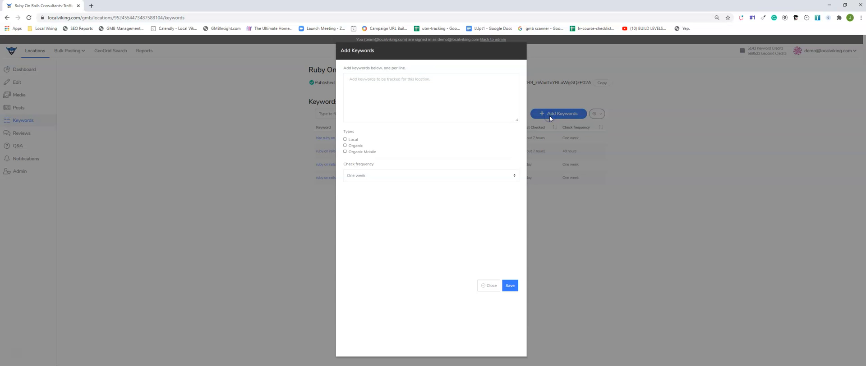
{"action": "left_click", "coordinate": [430, 96]}
{"action": "type", "text": "personal injury"}
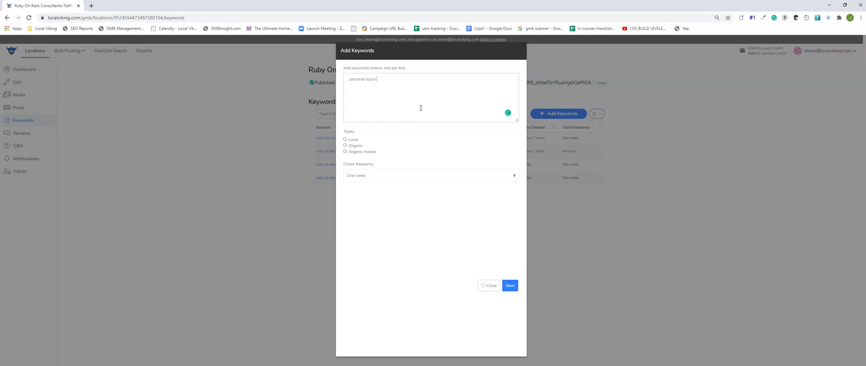
Step: Enter 'personal injury attorney', 'car accident attorney' and 'work accident attorney' on separate lines
{"action": "type", "text": "attorney"}
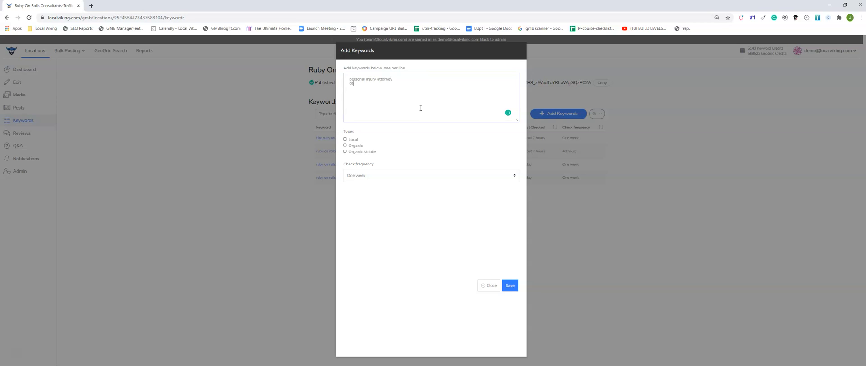
{"action": "type", "text": "car accident"}
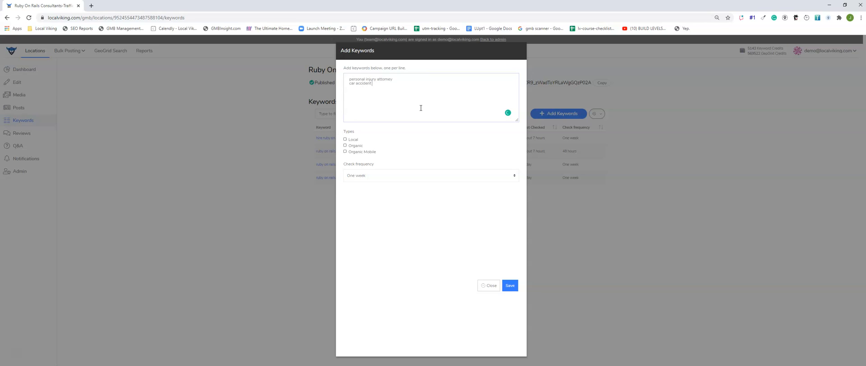
{"action": "type", "text": "attorney"}
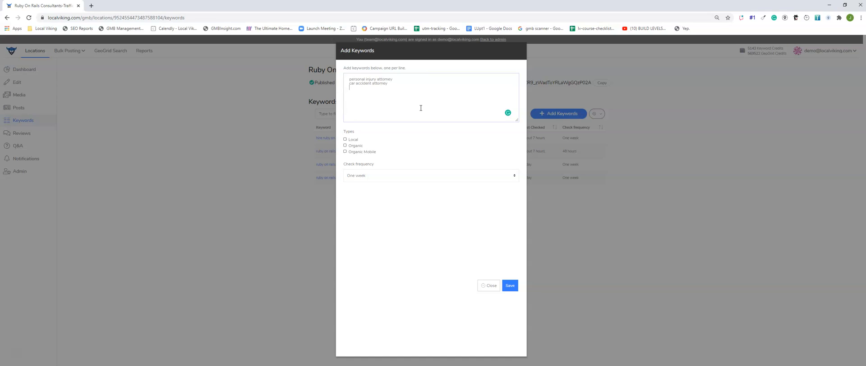
{"action": "type", "text": "work accident attorney"}
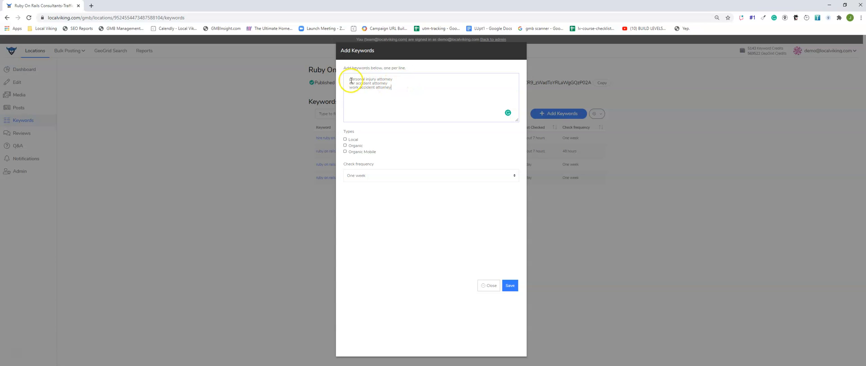
Step: Insert a blank line after 'personal injury attorney', separating it from the accident keywords
{"action": "left_click_drag", "start_coordinate": [350, 79], "coordinate": [389, 83]}
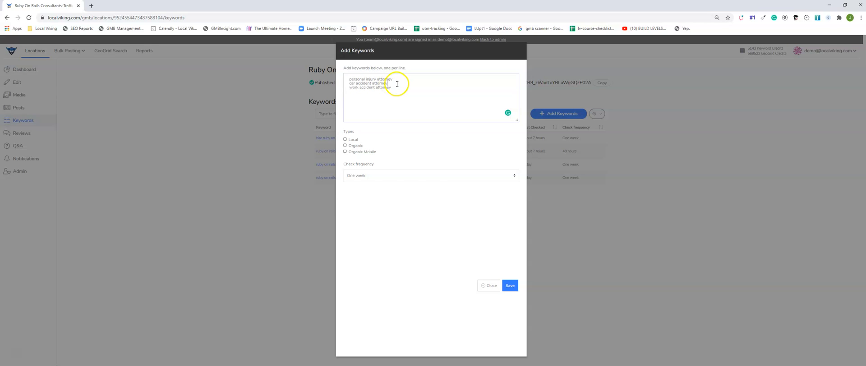
{"action": "mouse_move", "coordinate": [394, 91]}
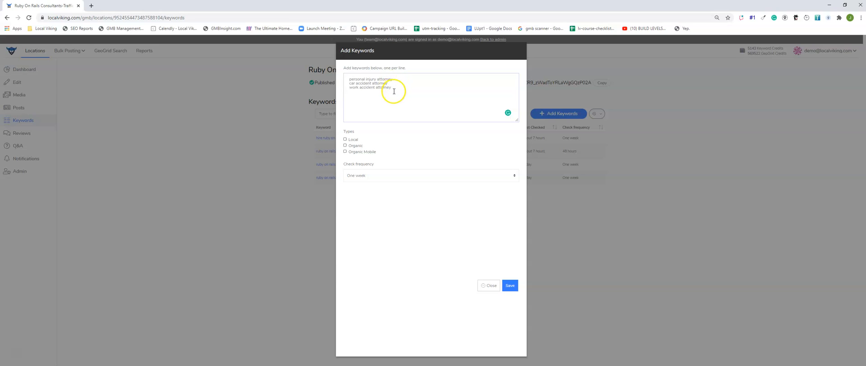
{"action": "mouse_move", "coordinate": [391, 93]}
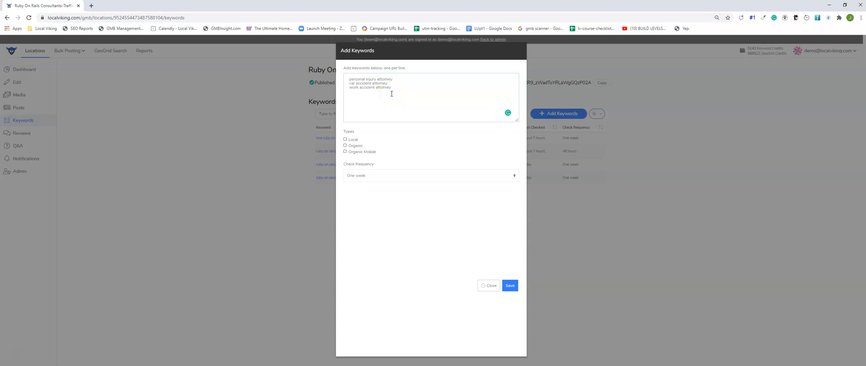
{"action": "mouse_move", "coordinate": [391, 94]}
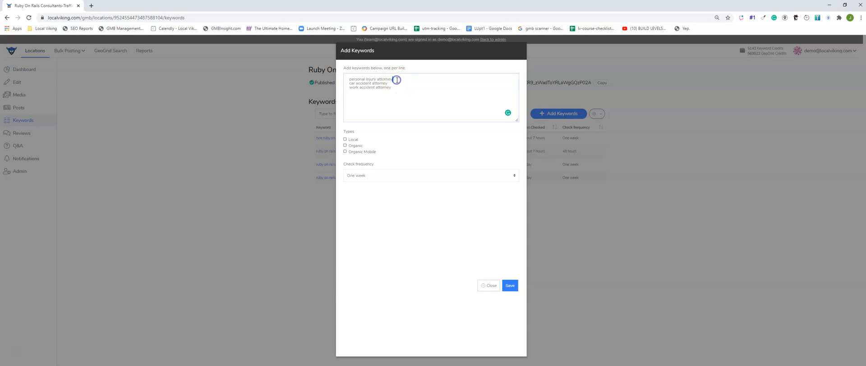
{"action": "double_click", "coordinate": [370, 79]}
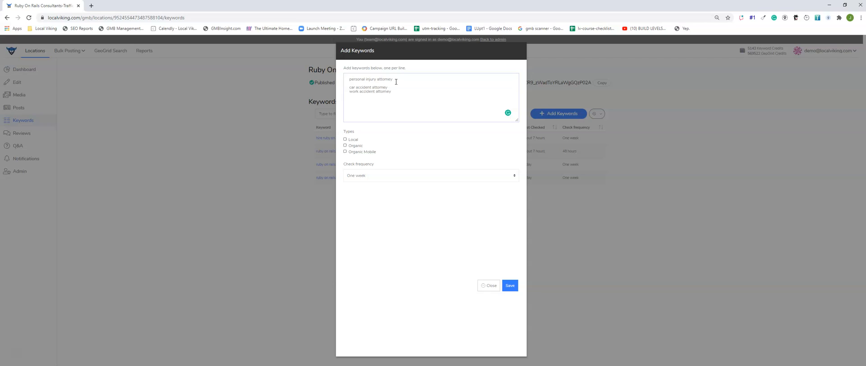
Step: Add the personal injury keyword variations: attorneys, lawyer and lawyers
{"action": "type", "text": "personal injury attorneys"}
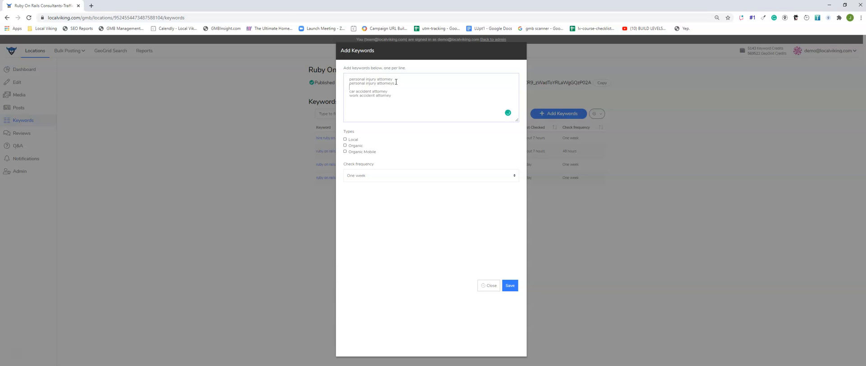
{"action": "type", "text": "personal"}
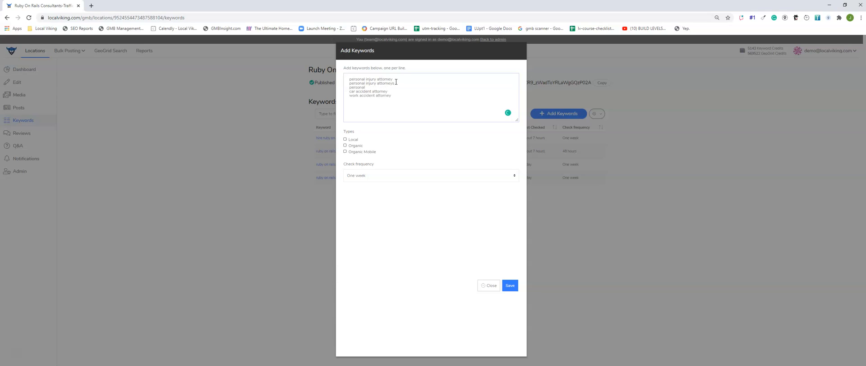
{"action": "type", "text": "injury lawyer"}
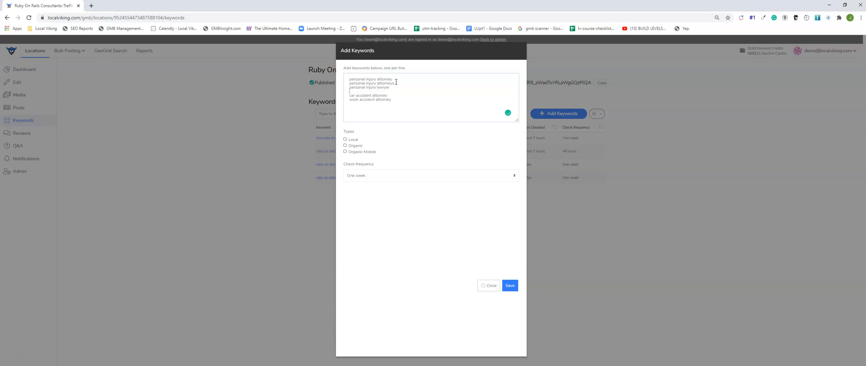
{"action": "type", "text": "personal injury lawyers"}
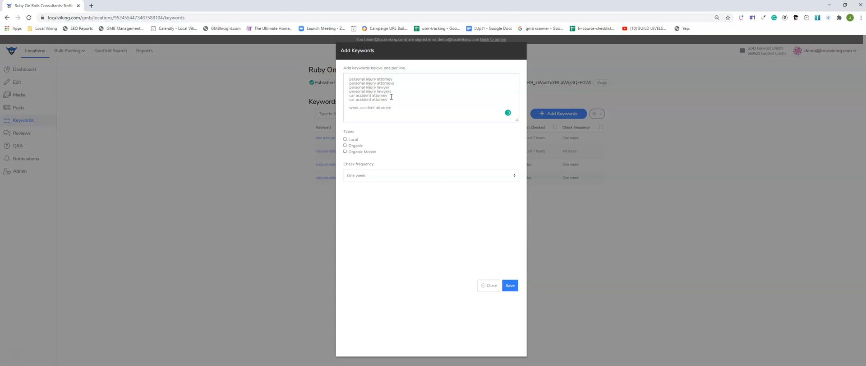
Step: Add the car accident and work accident lawyer variations to finish the twelve keywords
{"action": "type", "text": "car accident la"}
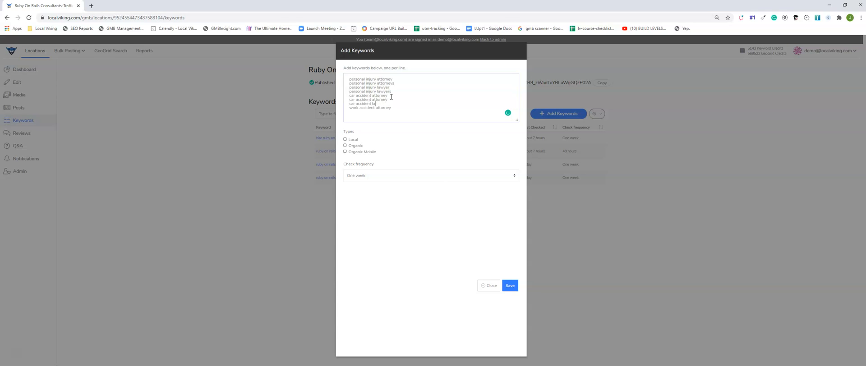
{"action": "type", "text": "car accident lawyer"}
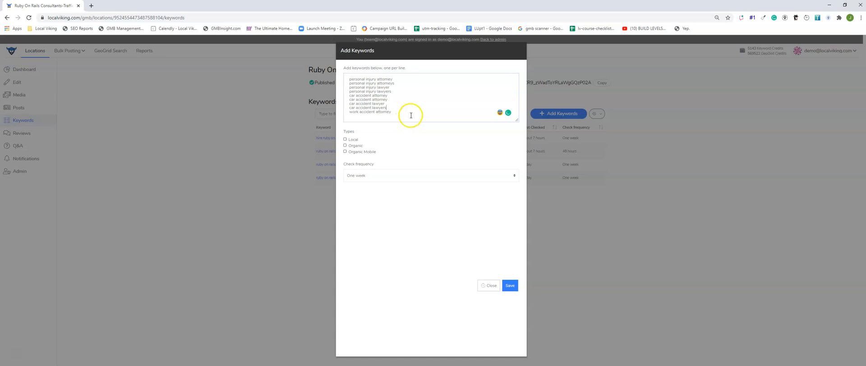
{"action": "type", "text": "work accident attorneys"}
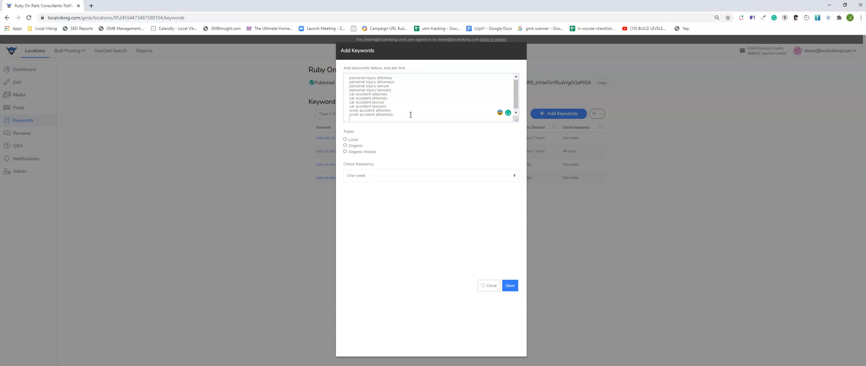
{"action": "type", "text": "work accident lawyer"}
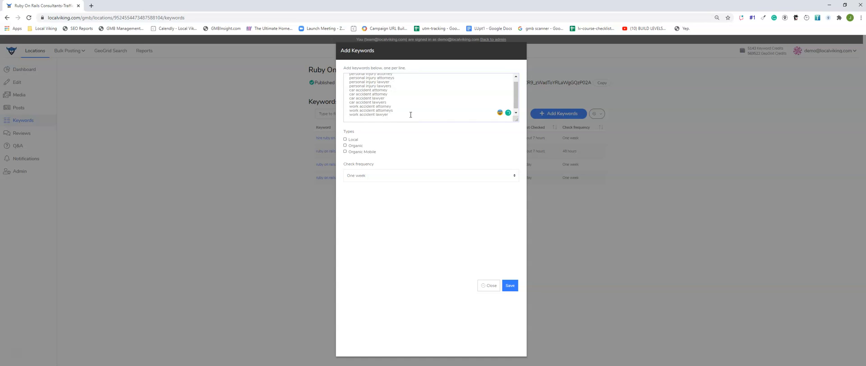
{"action": "type", "text": "work accident lawyers"}
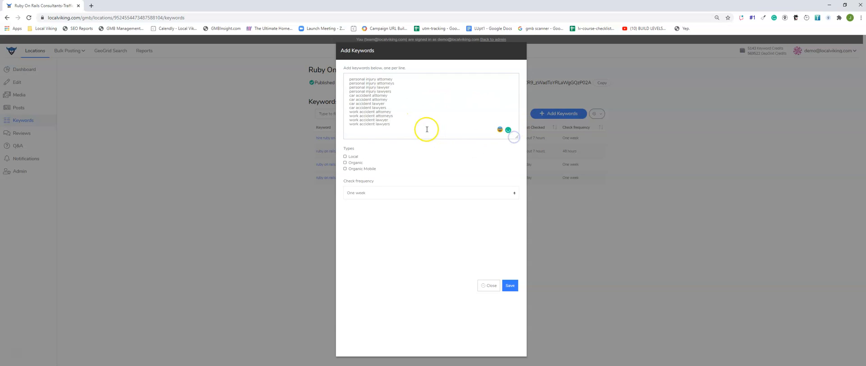
{"action": "mouse_move", "coordinate": [398, 106]}
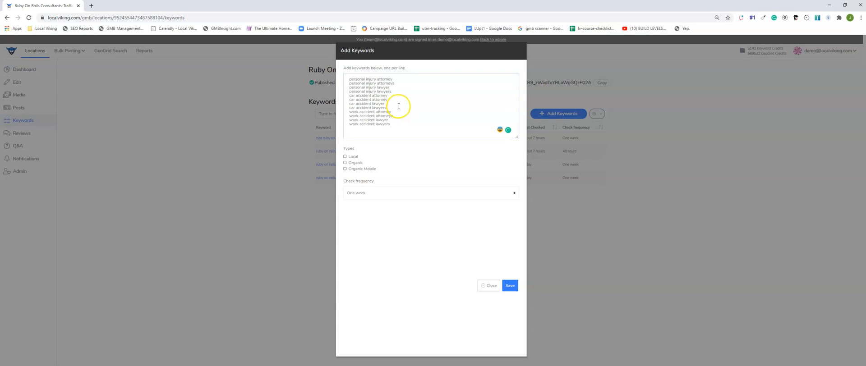
{"action": "mouse_move", "coordinate": [397, 97]}
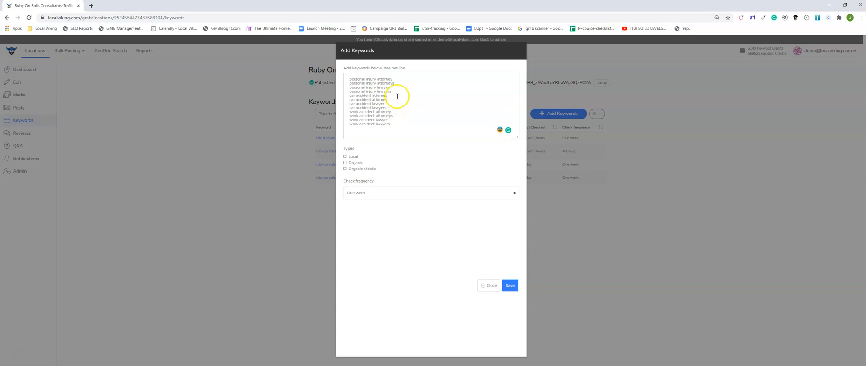
Step: Copy the personal injury and car accident keyword groups and paste duplicates into the list
{"action": "left_click_drag", "start_coordinate": [347, 83], "coordinate": [389, 92]}
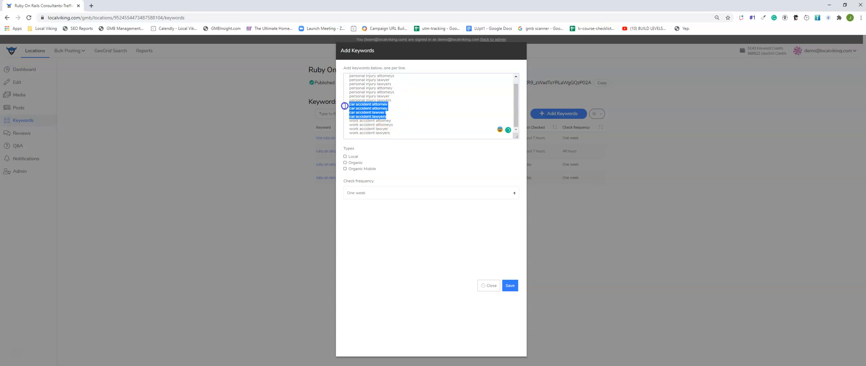
{"action": "left_click", "coordinate": [389, 117]}
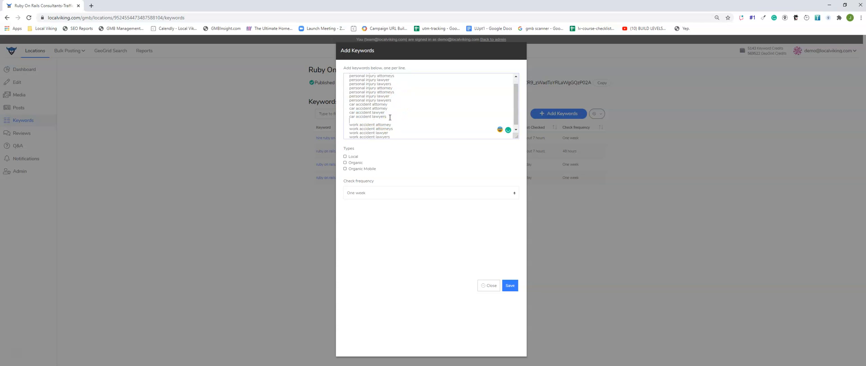
{"action": "left_click_drag", "start_coordinate": [349, 121], "coordinate": [388, 133]}
{"action": "type", "text": " dallas"}
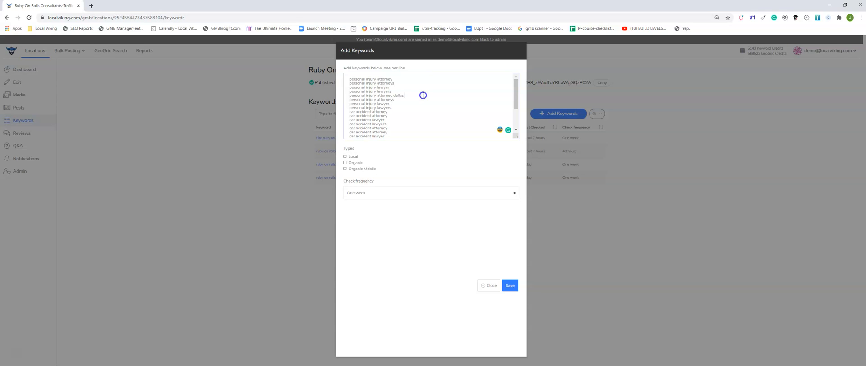
Step: Append 'dallas' to the pasted keyword lines, including 'work accident attorney dallas'
{"action": "double_click", "coordinate": [398, 95]}
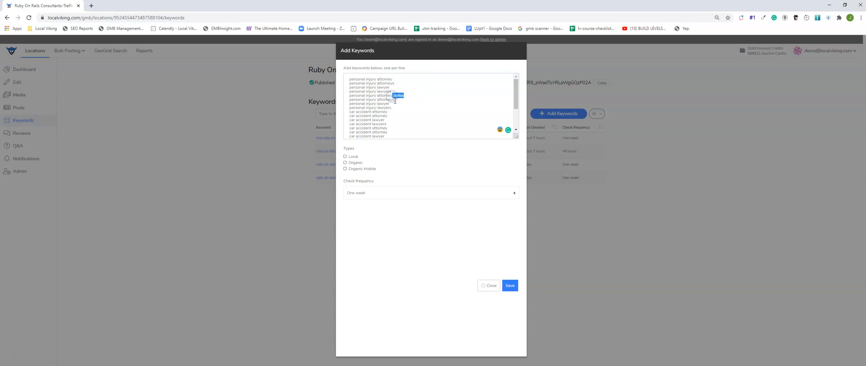
{"action": "type", "text": "dallas"}
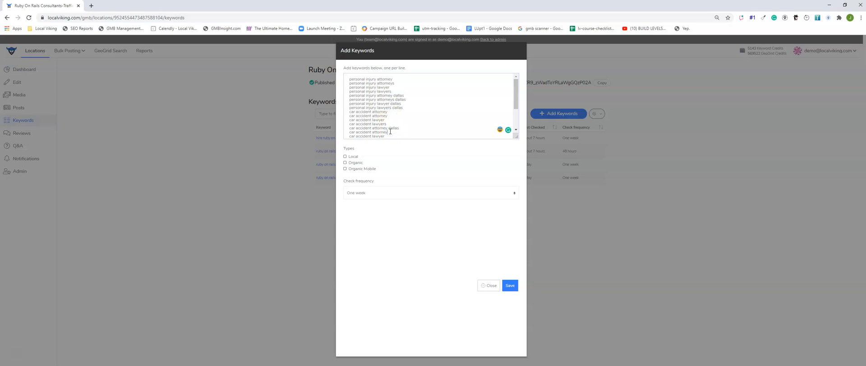
{"action": "scroll", "scroll_direction": "down", "scroll_amount": 3}
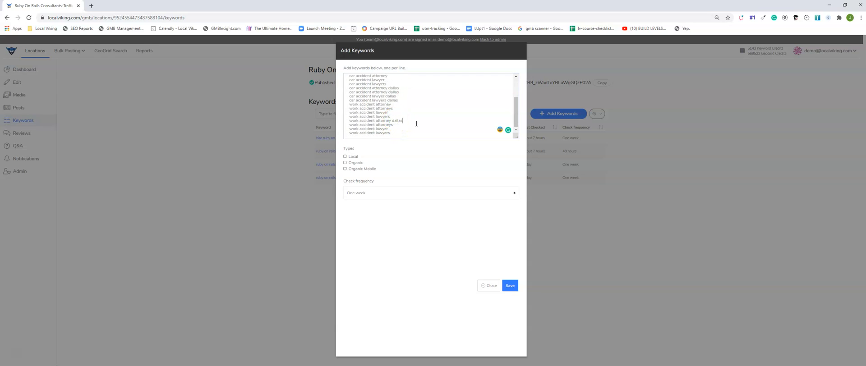
{"action": "type", "text": "dallas"}
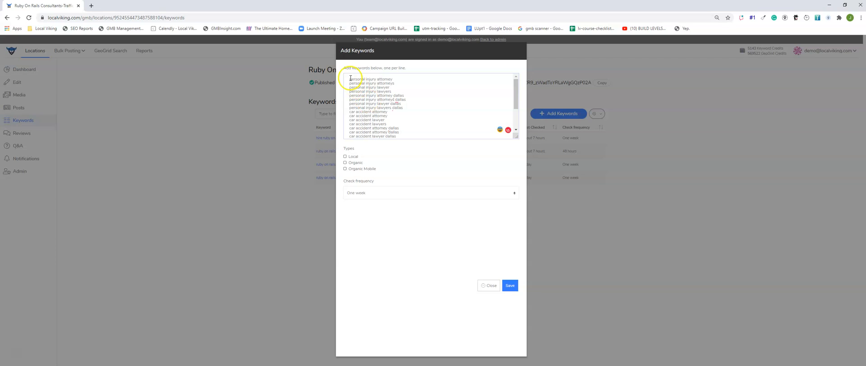
{"action": "left_click_drag", "start_coordinate": [364, 79], "coordinate": [392, 103]}
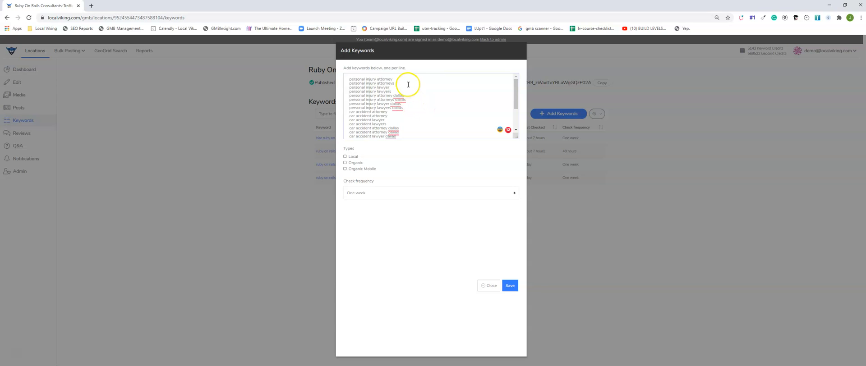
{"action": "double_click", "coordinate": [368, 79]}
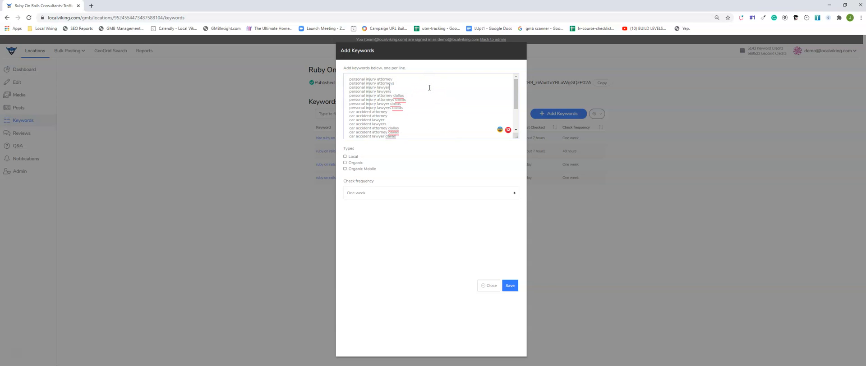
{"action": "mouse_move", "coordinate": [417, 95]}
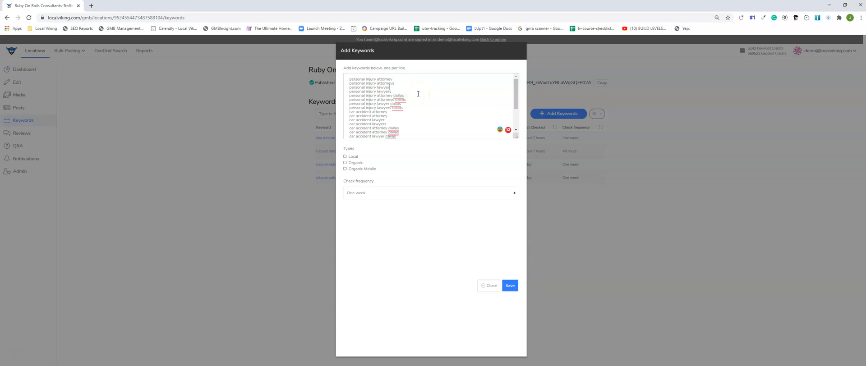
{"action": "mouse_move", "coordinate": [418, 94]}
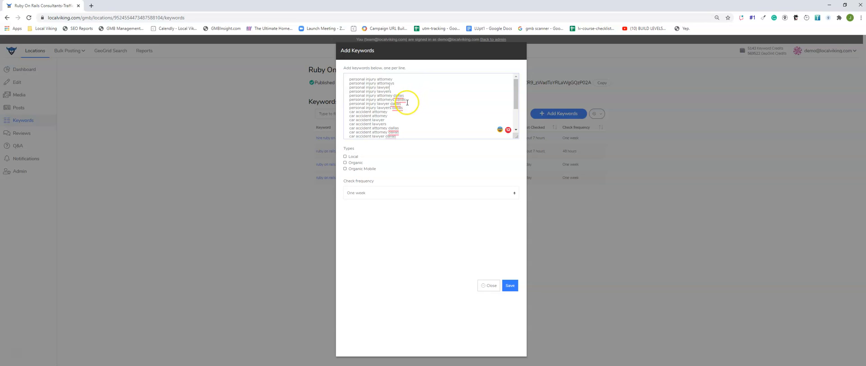
{"action": "mouse_move", "coordinate": [456, 172]}
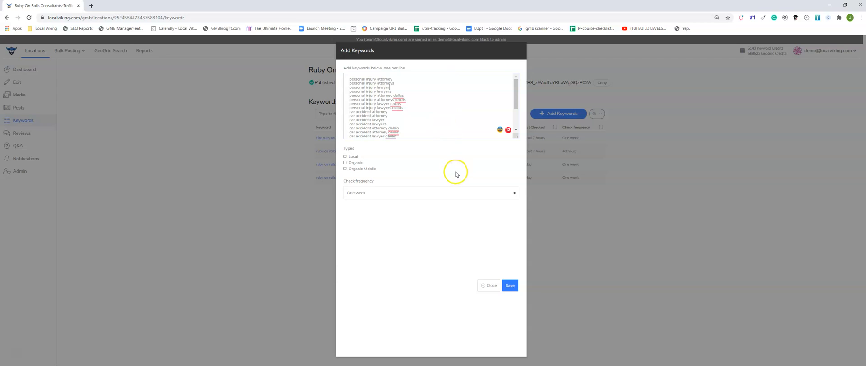